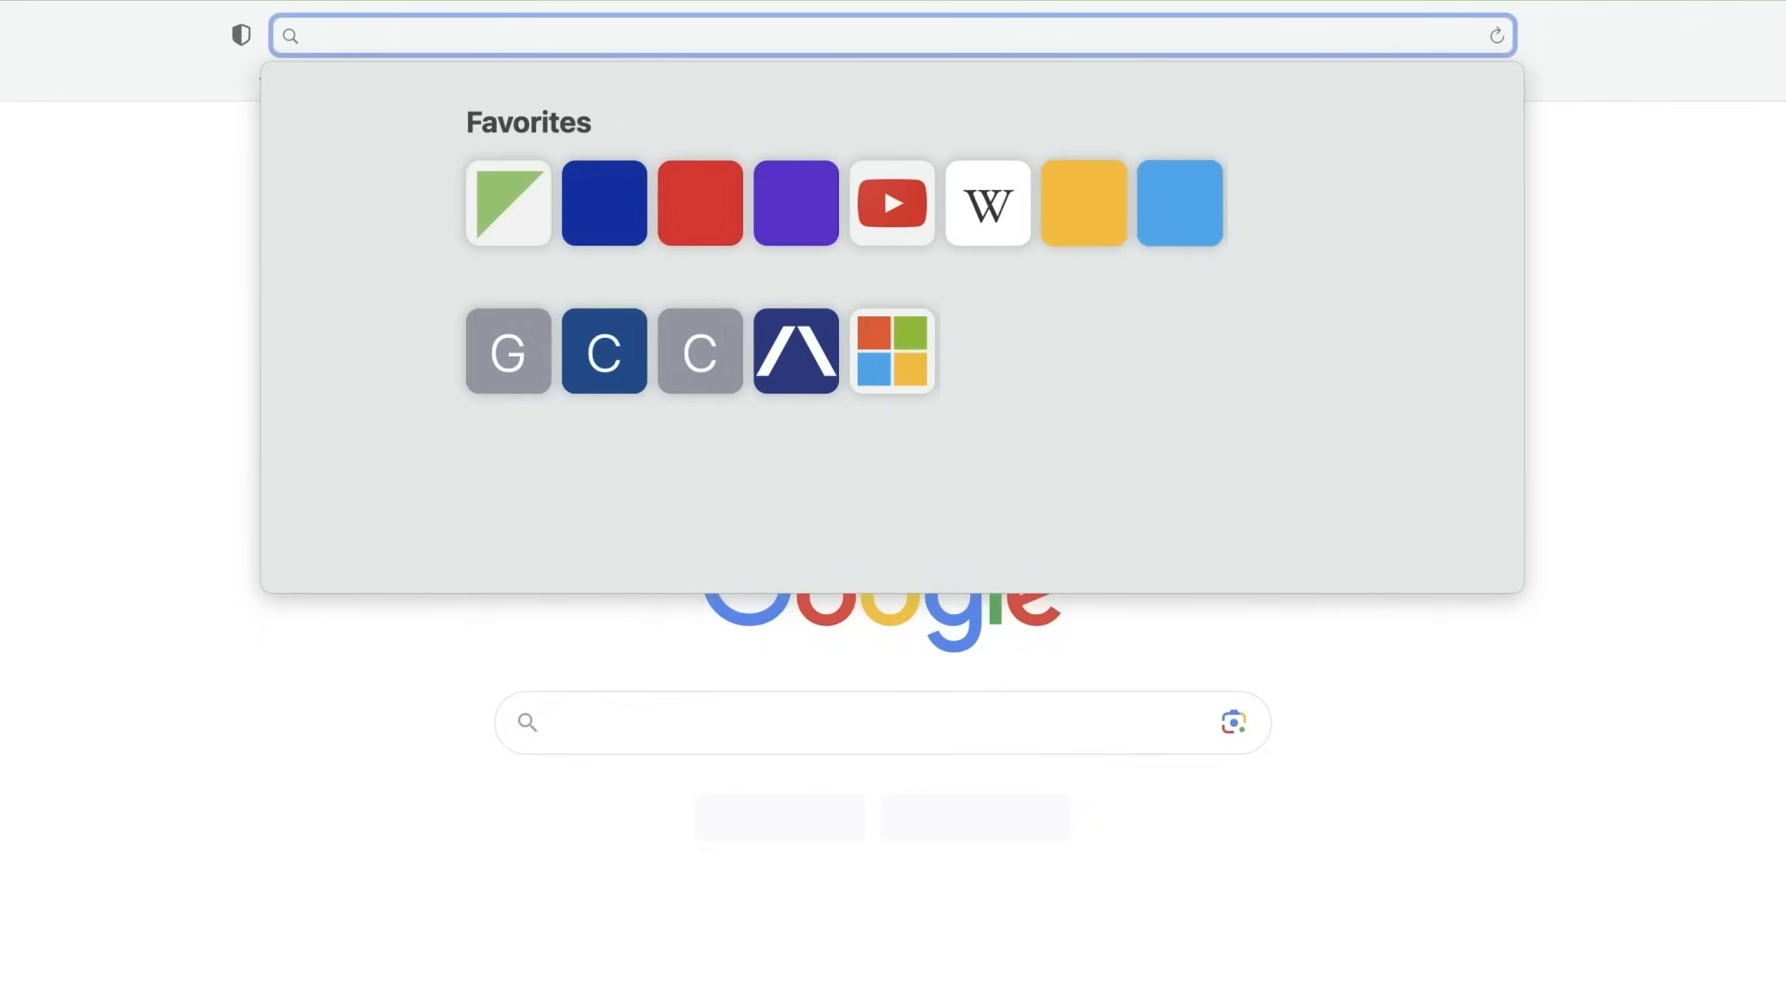
- Go to digi.com/anywhereusb and reach the Download AnywhereUSB Manager button
type("digi.com/anywhereusb")
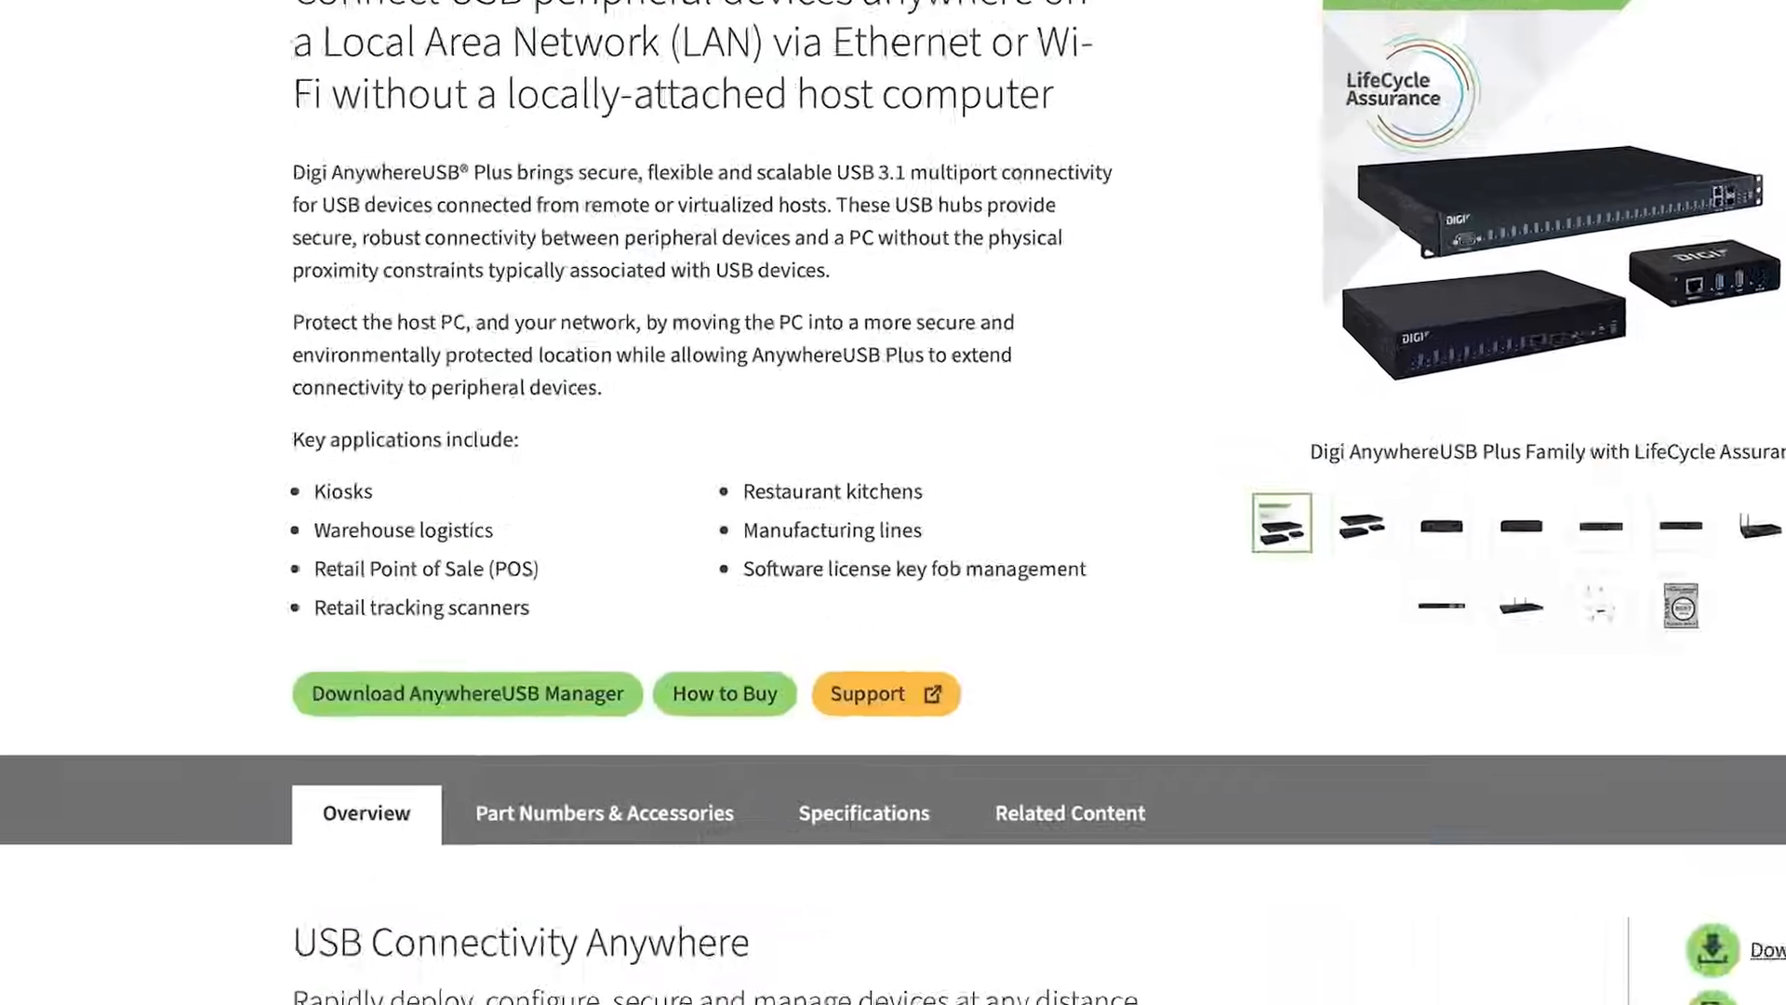
scroll("down", 3)
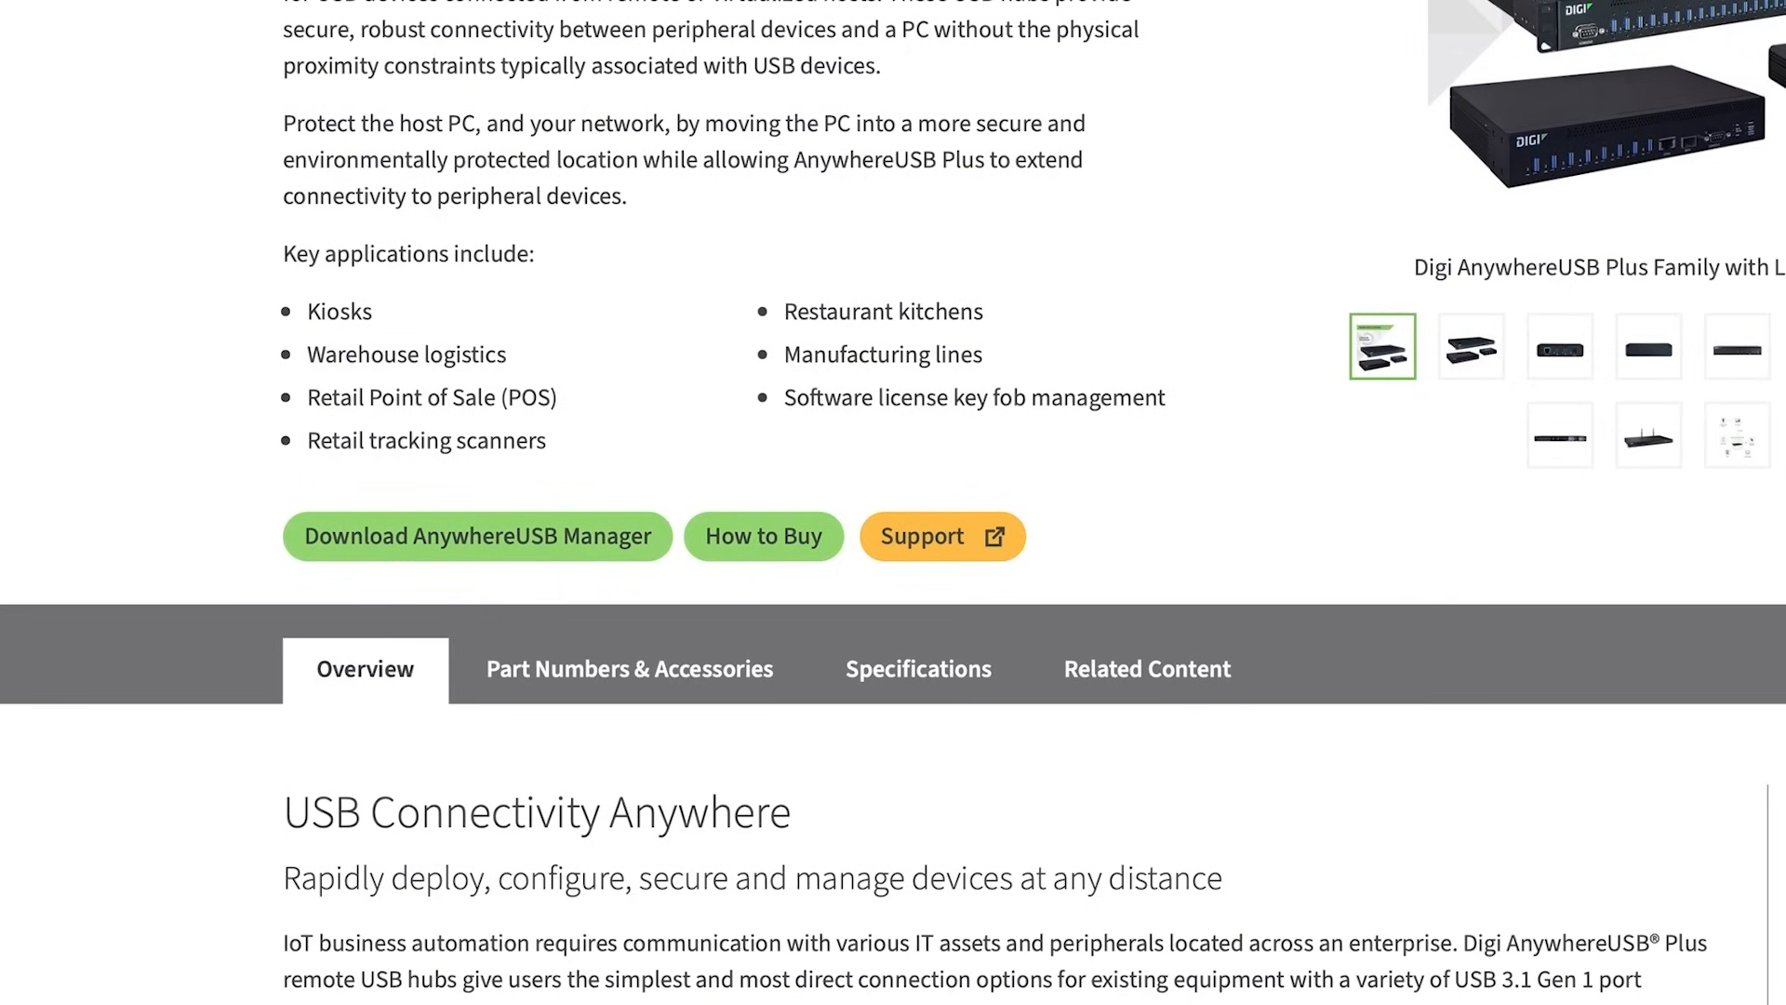
mouse_move(461, 530)
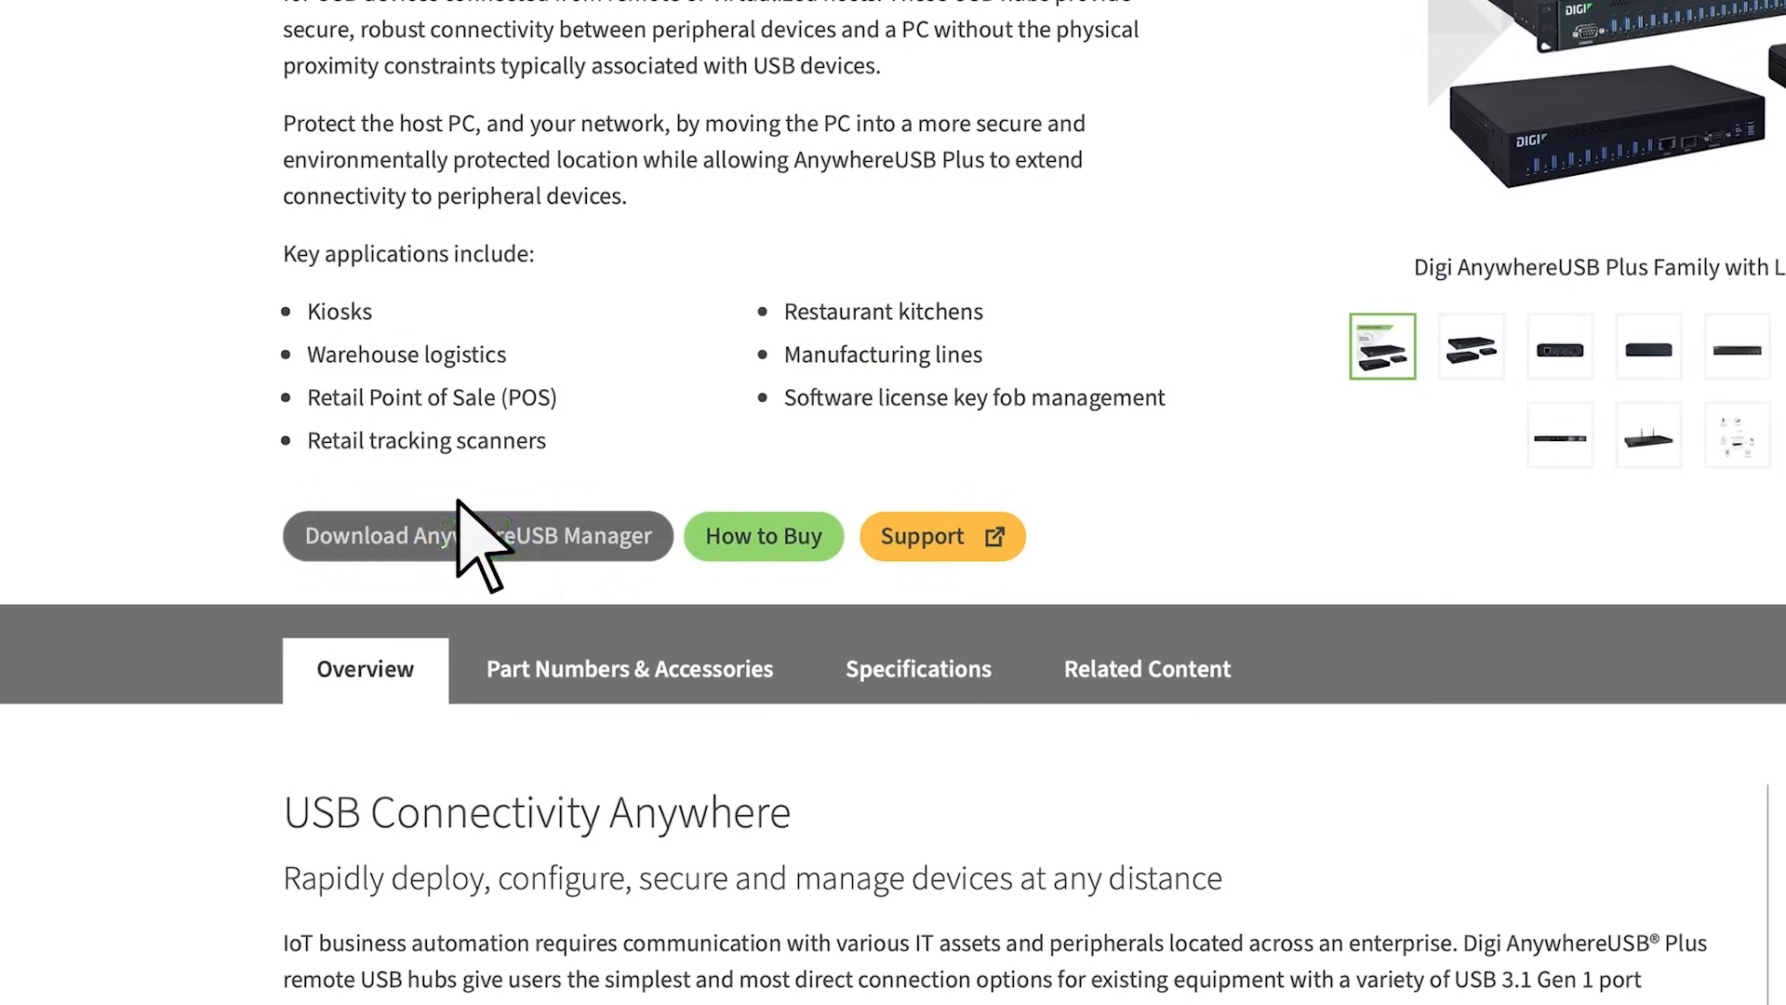
- Choose Digi AnywhereUSB 8 Plus from the download options and reach its Drivers & Patches resources
left_click(941, 536)
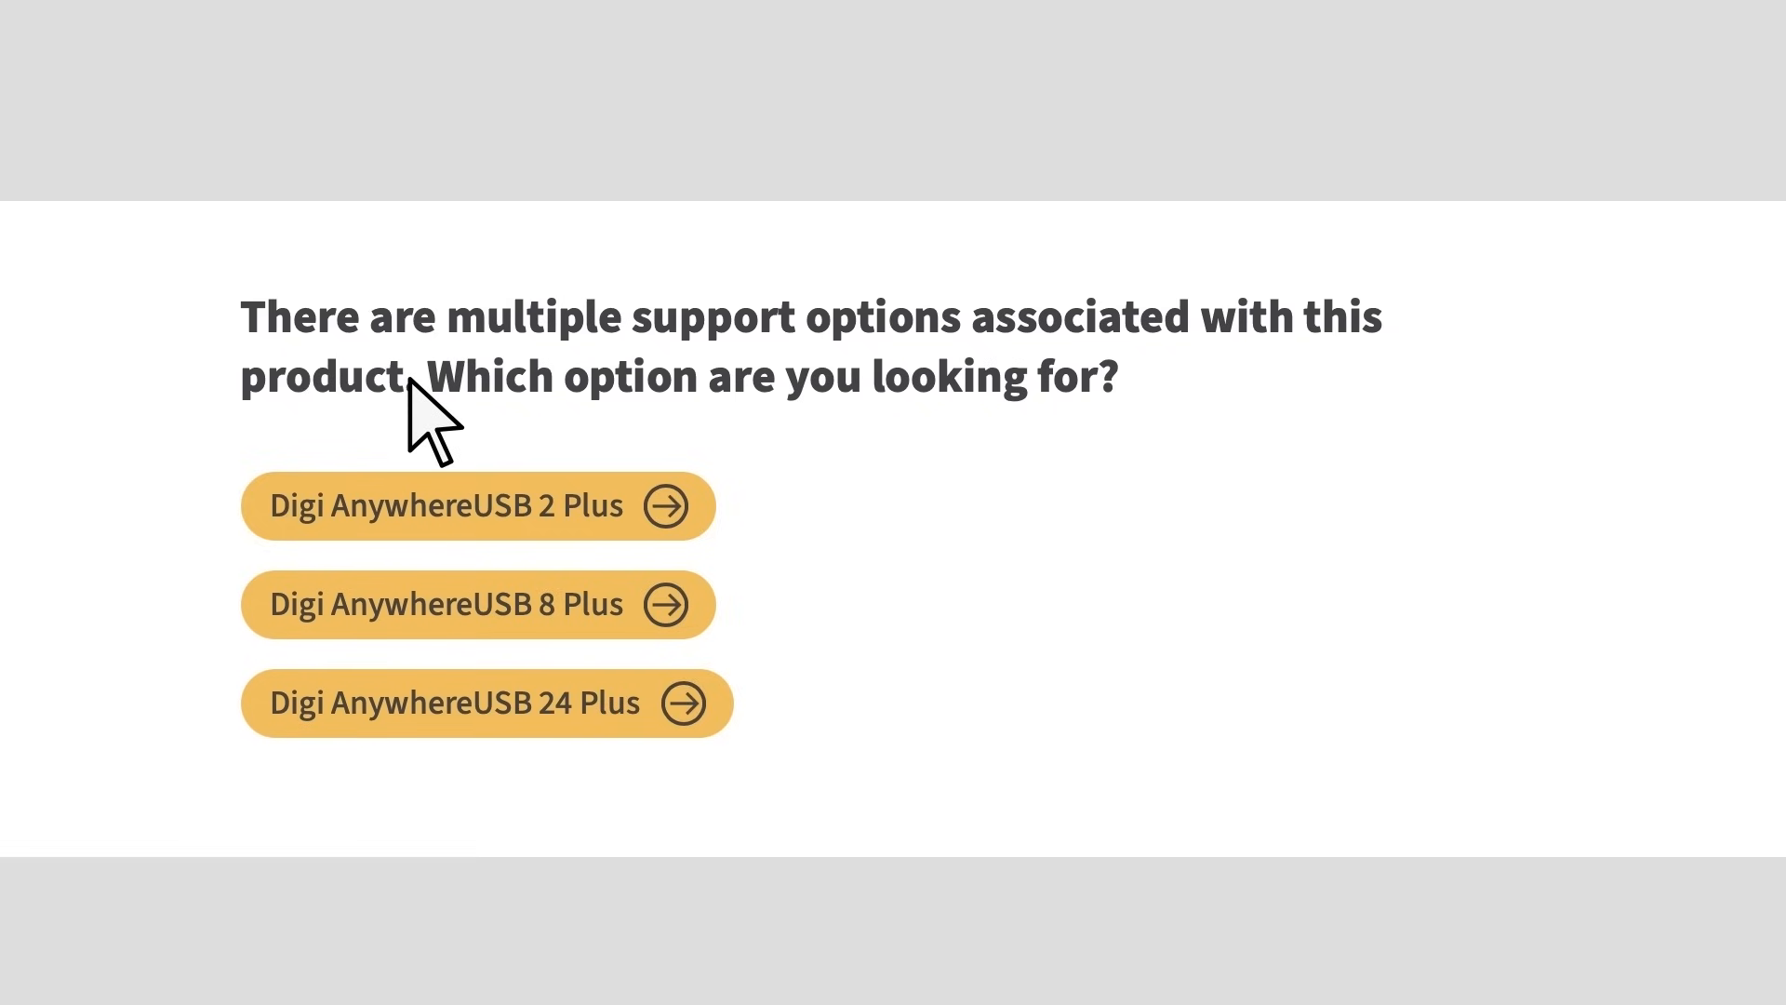
left_click(478, 603)
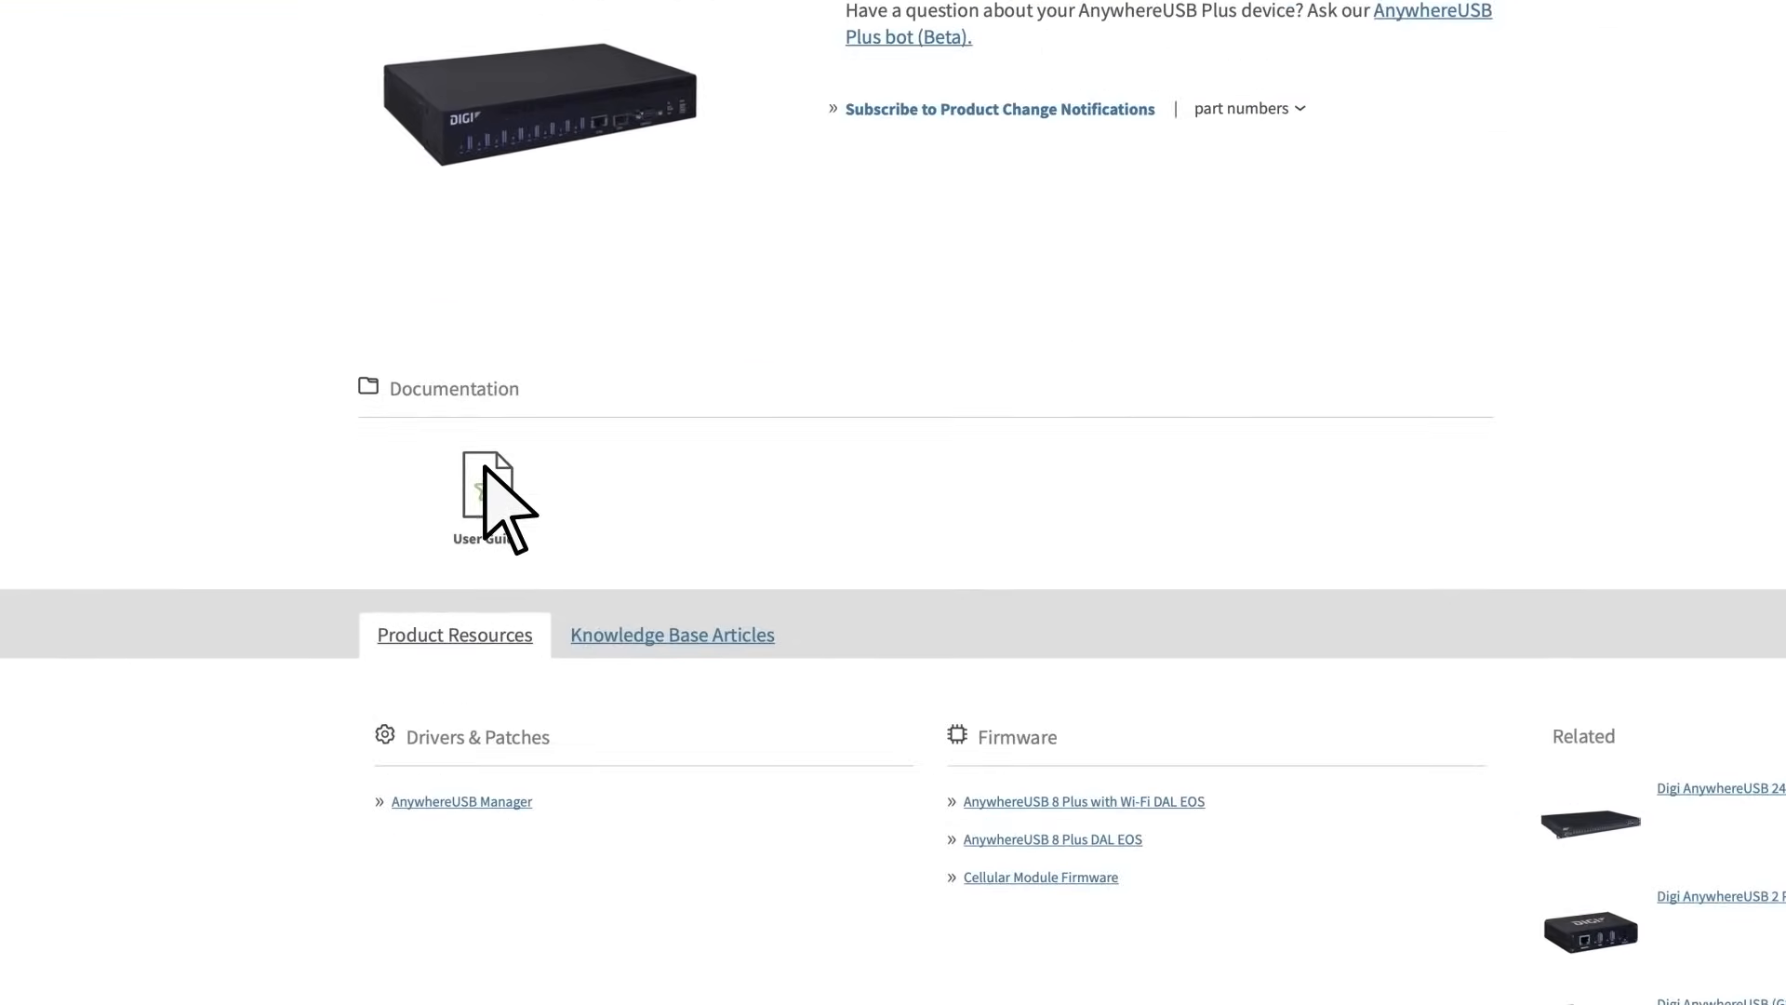
scroll("down", 3)
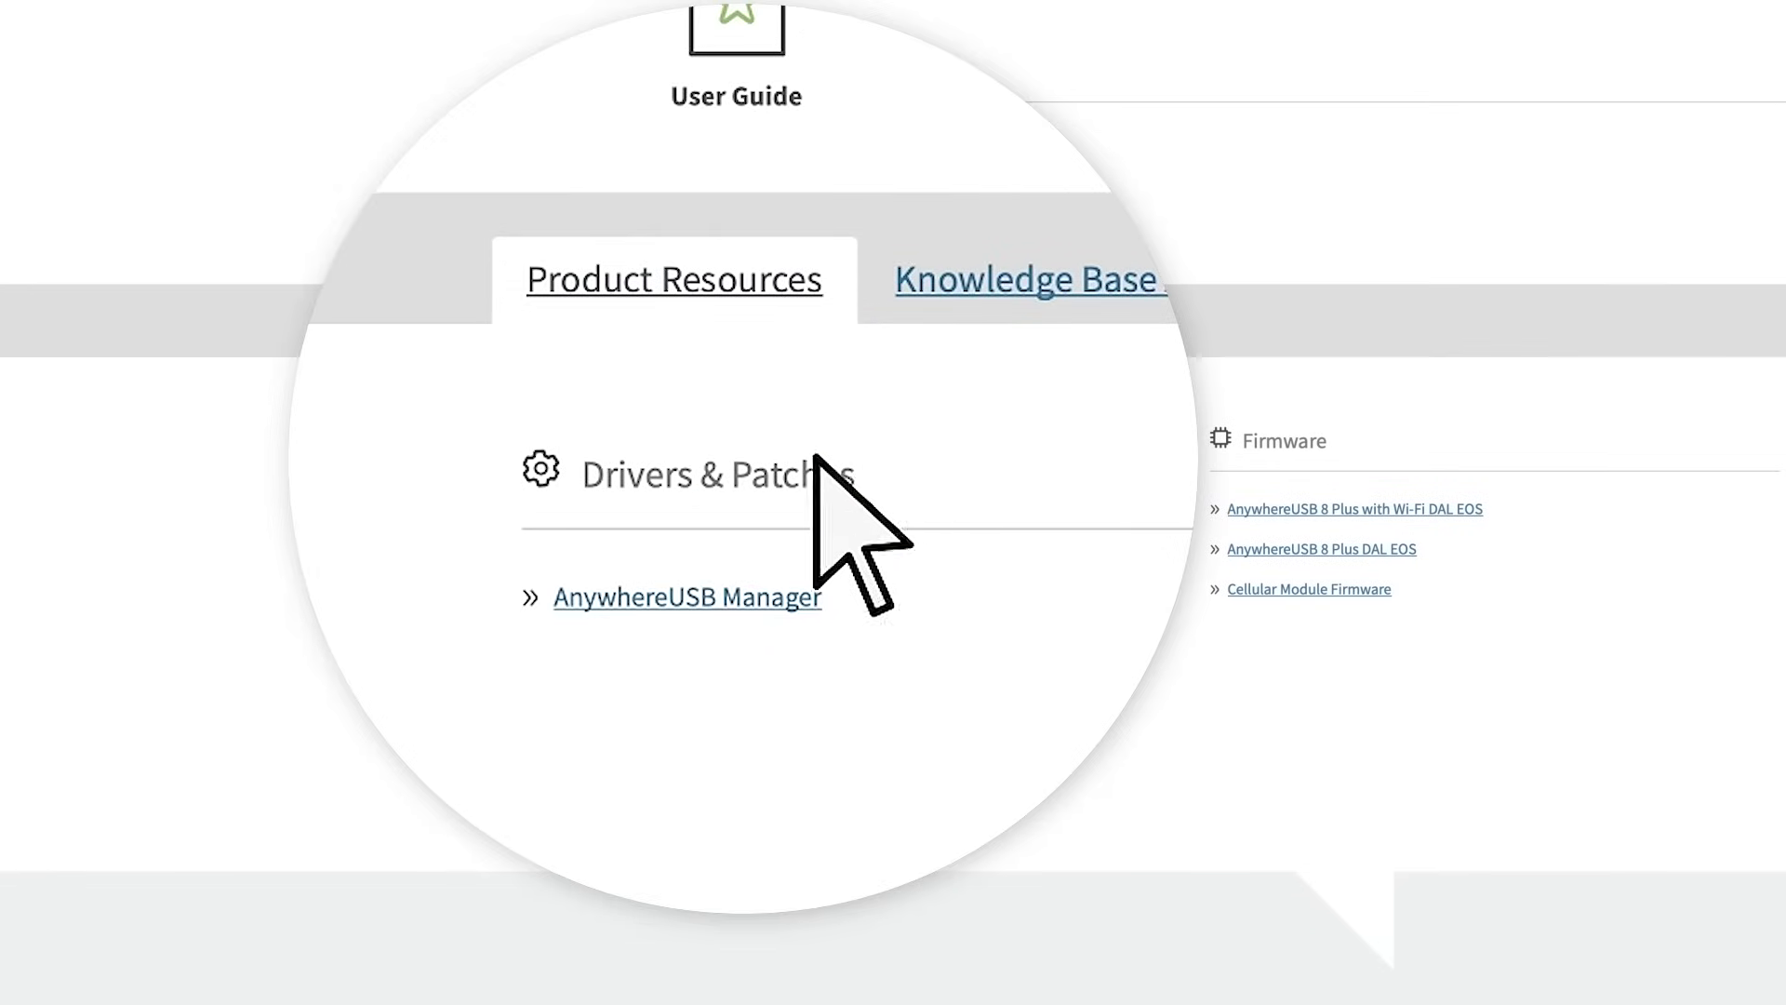
- Reach the AnywhereUSB Manager download page and select the Microsoft Windows release
left_click(687, 597)
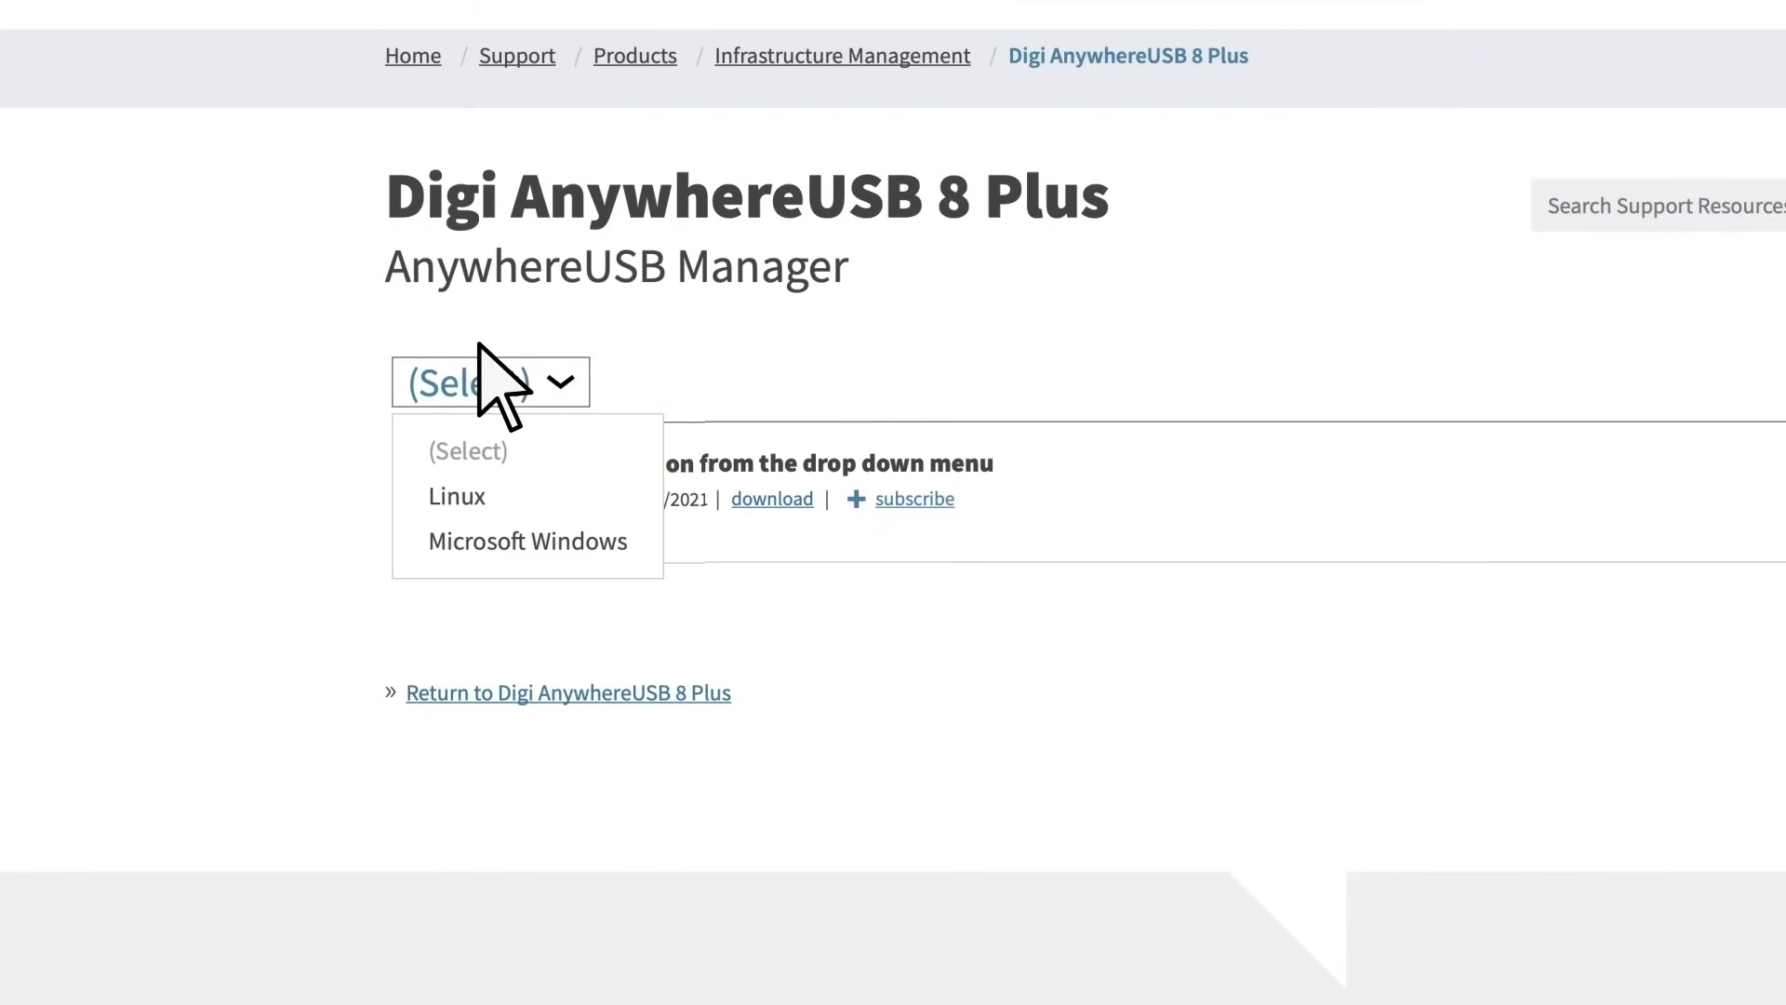
left_click(527, 539)
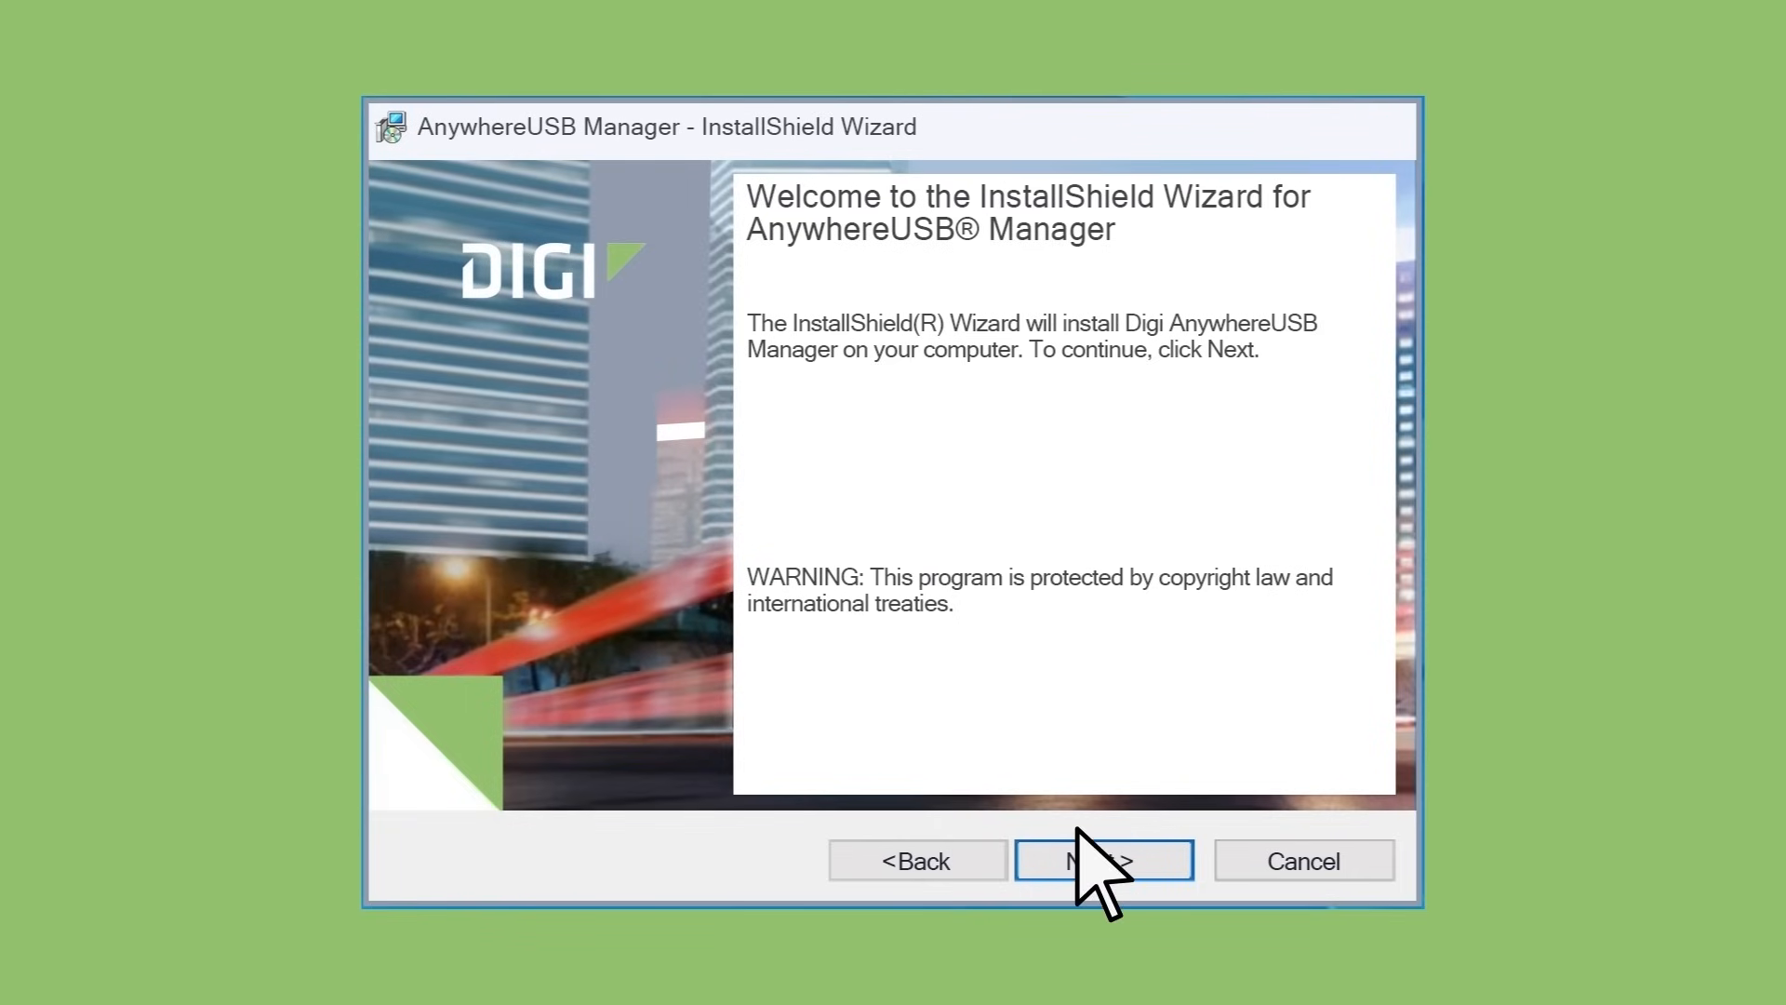
- Continue past the welcome screen, choose Run as Standalone, and start the installation
left_click(1102, 860)
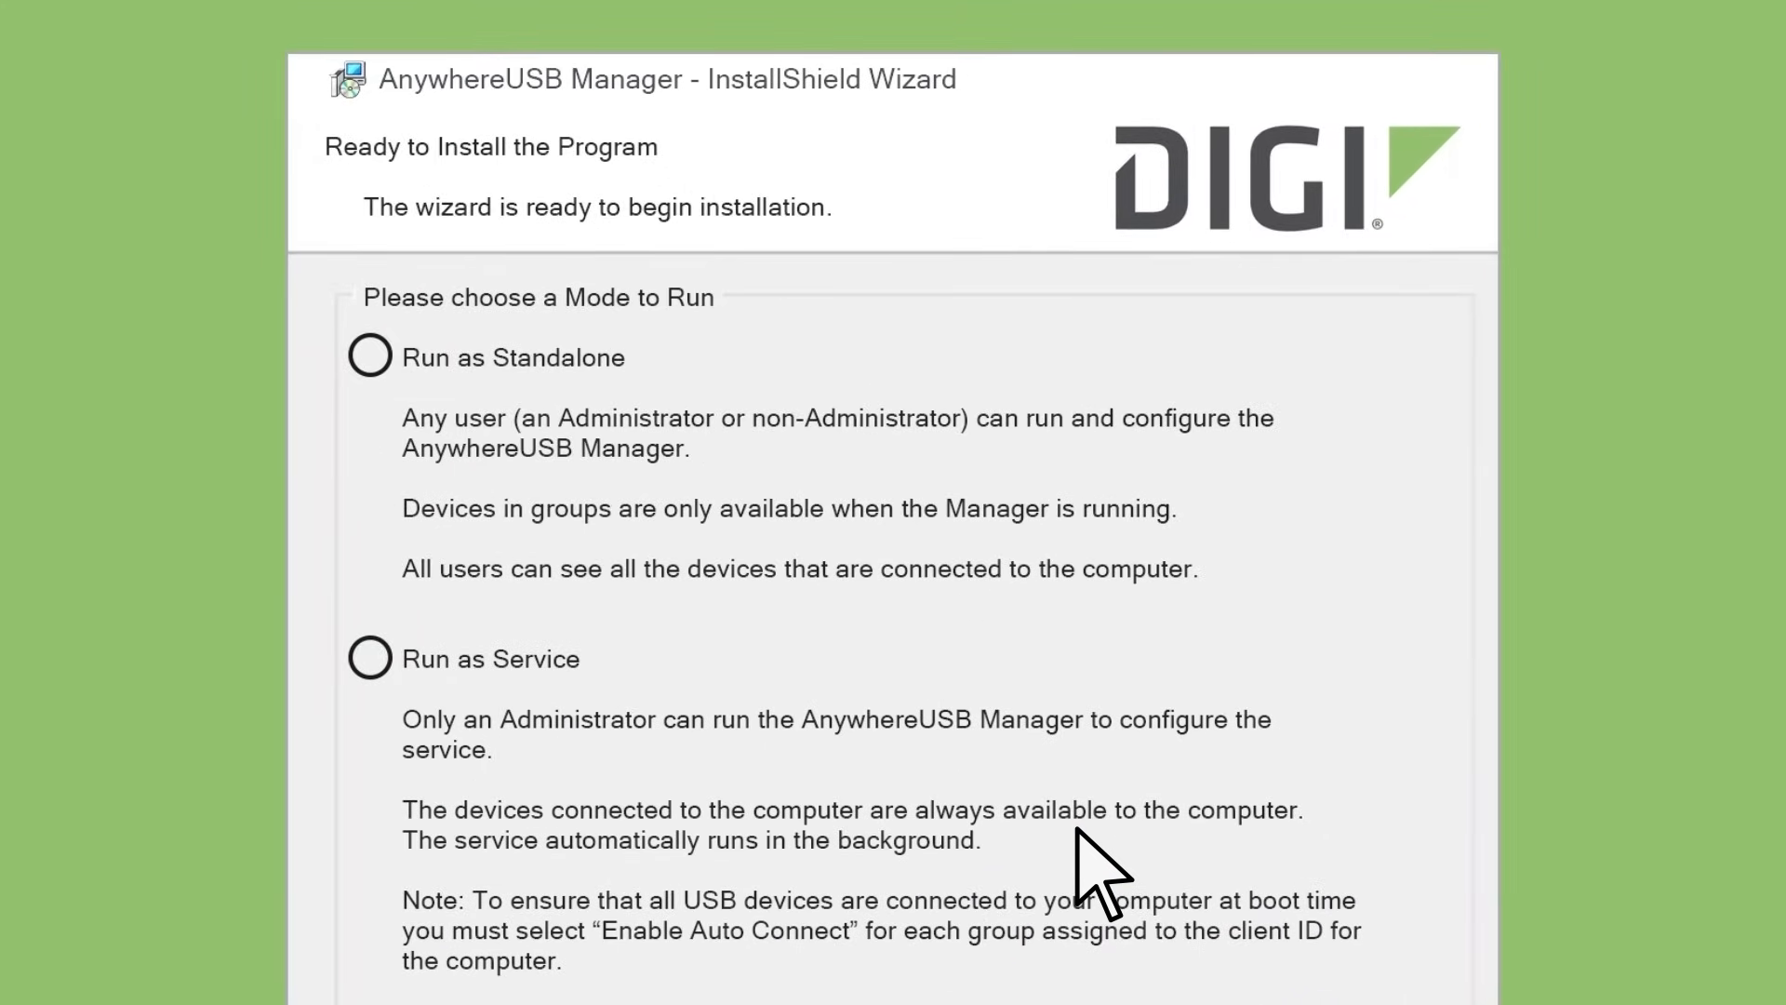
scroll("down", 3)
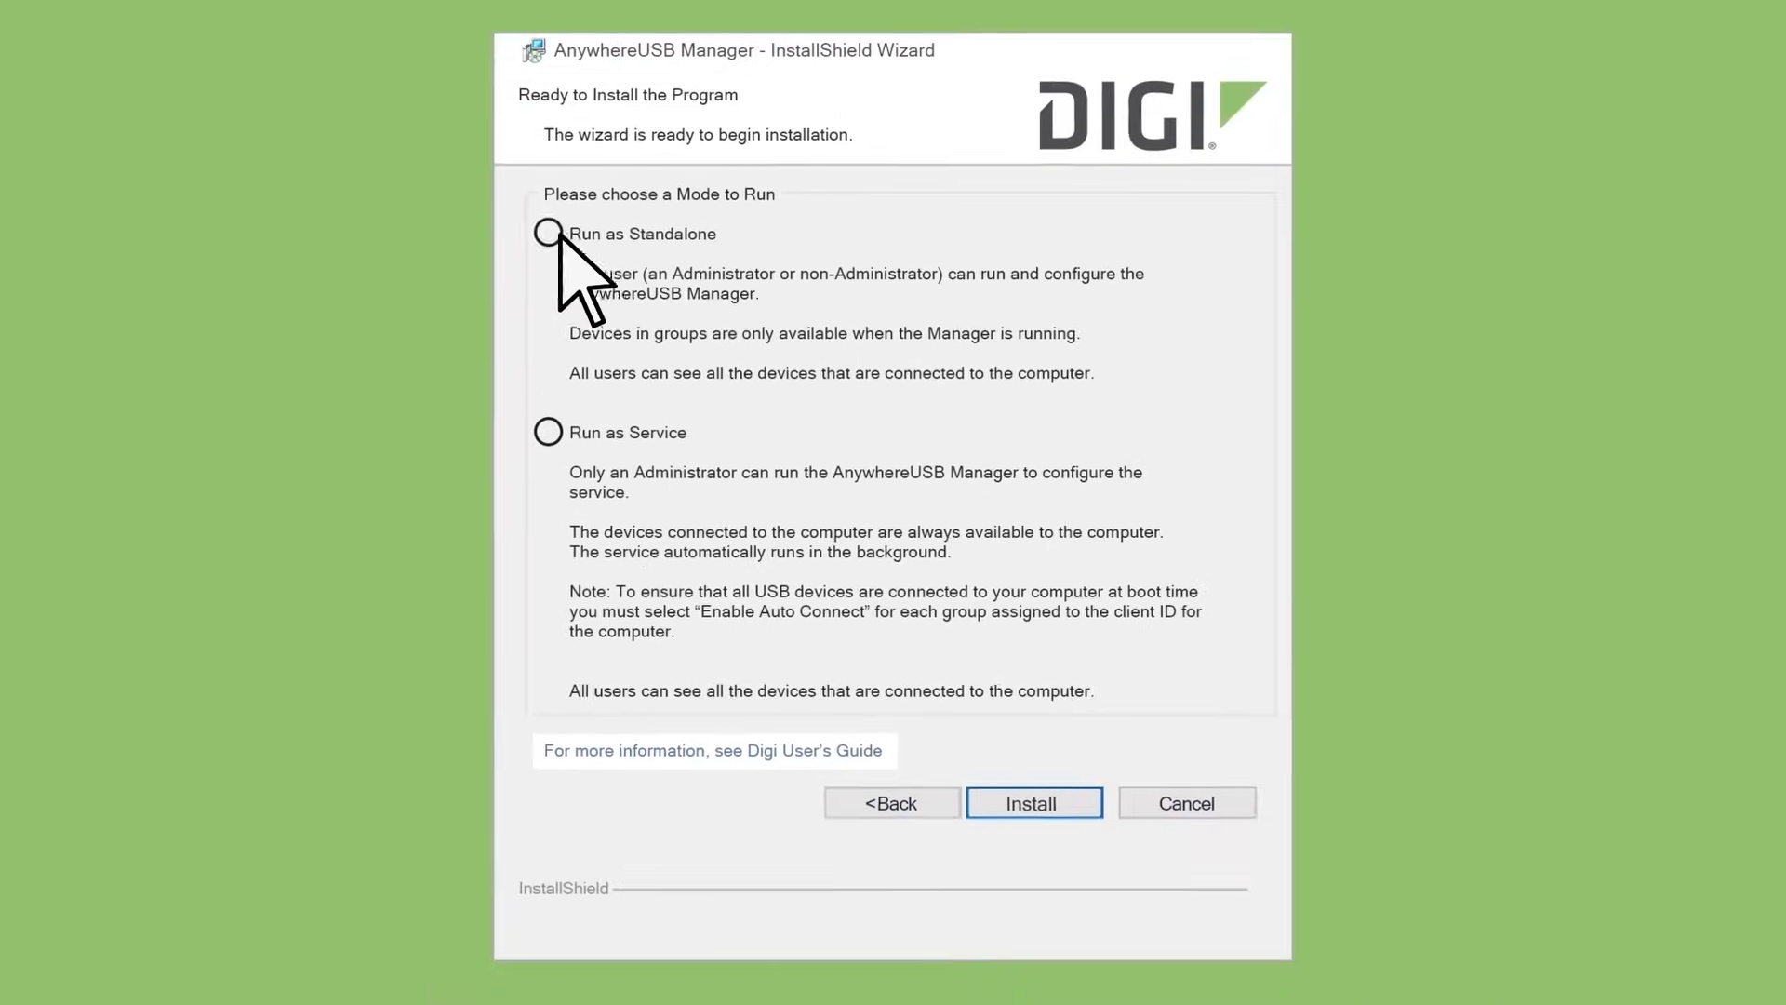
left_click(547, 235)
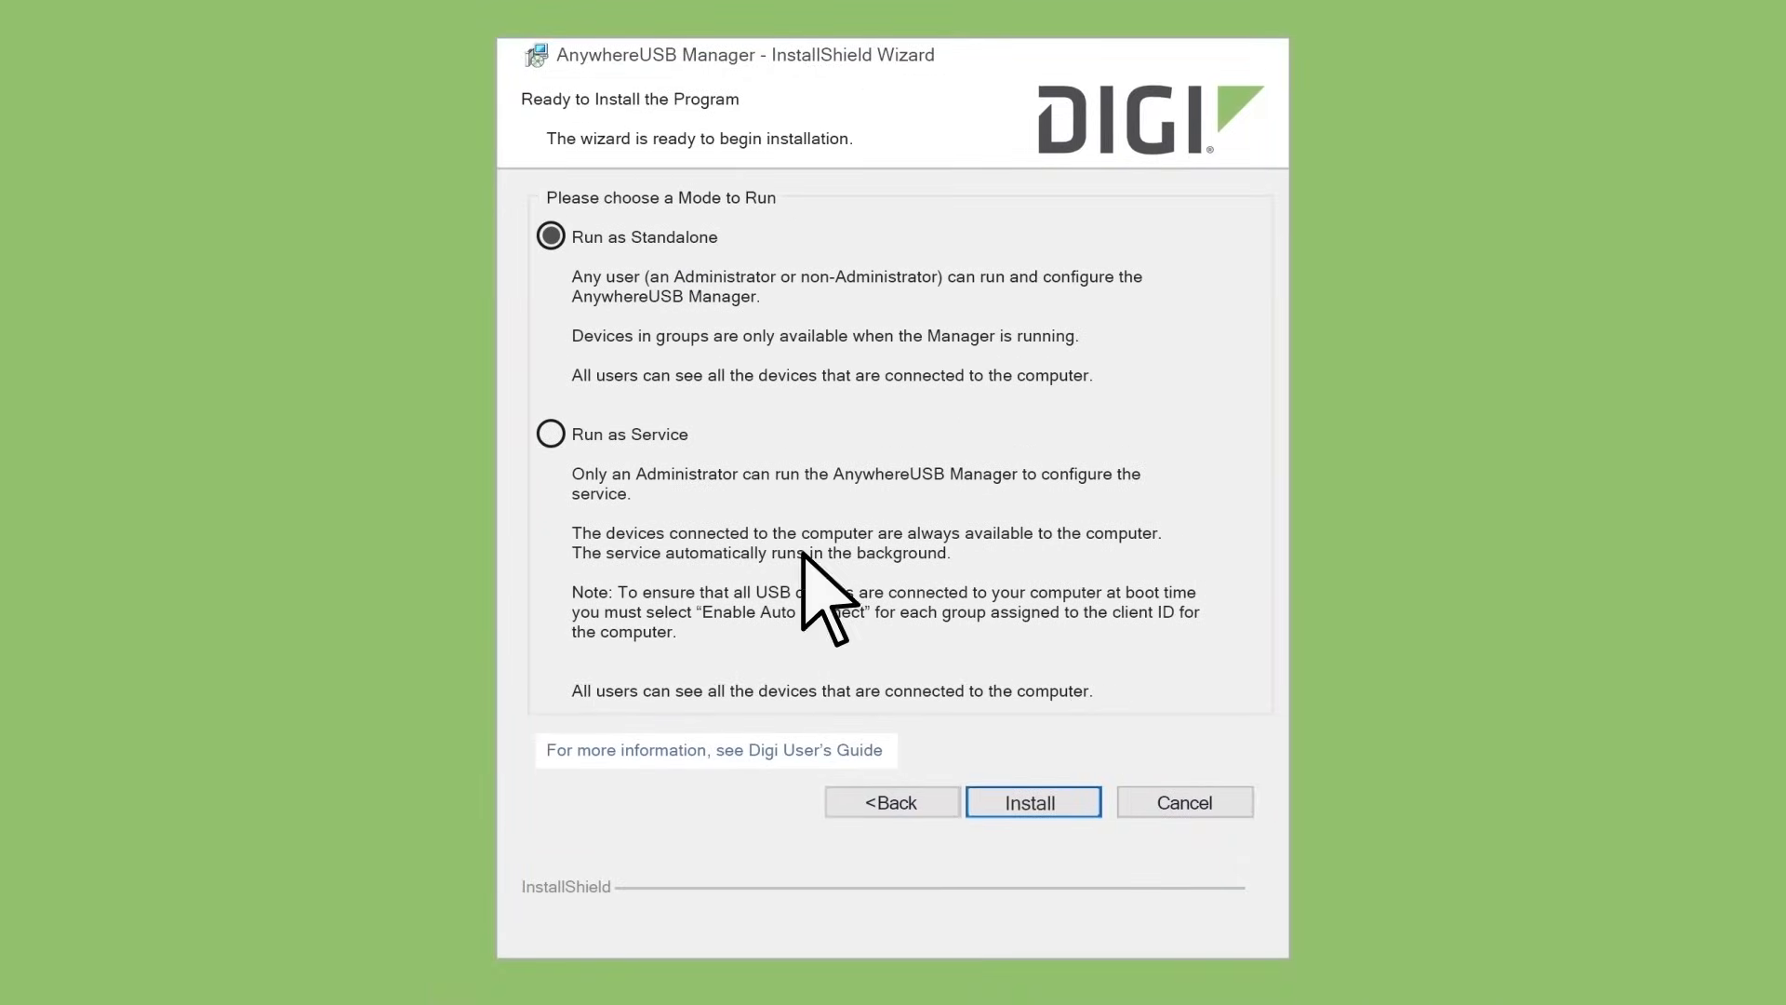
left_click(1033, 801)
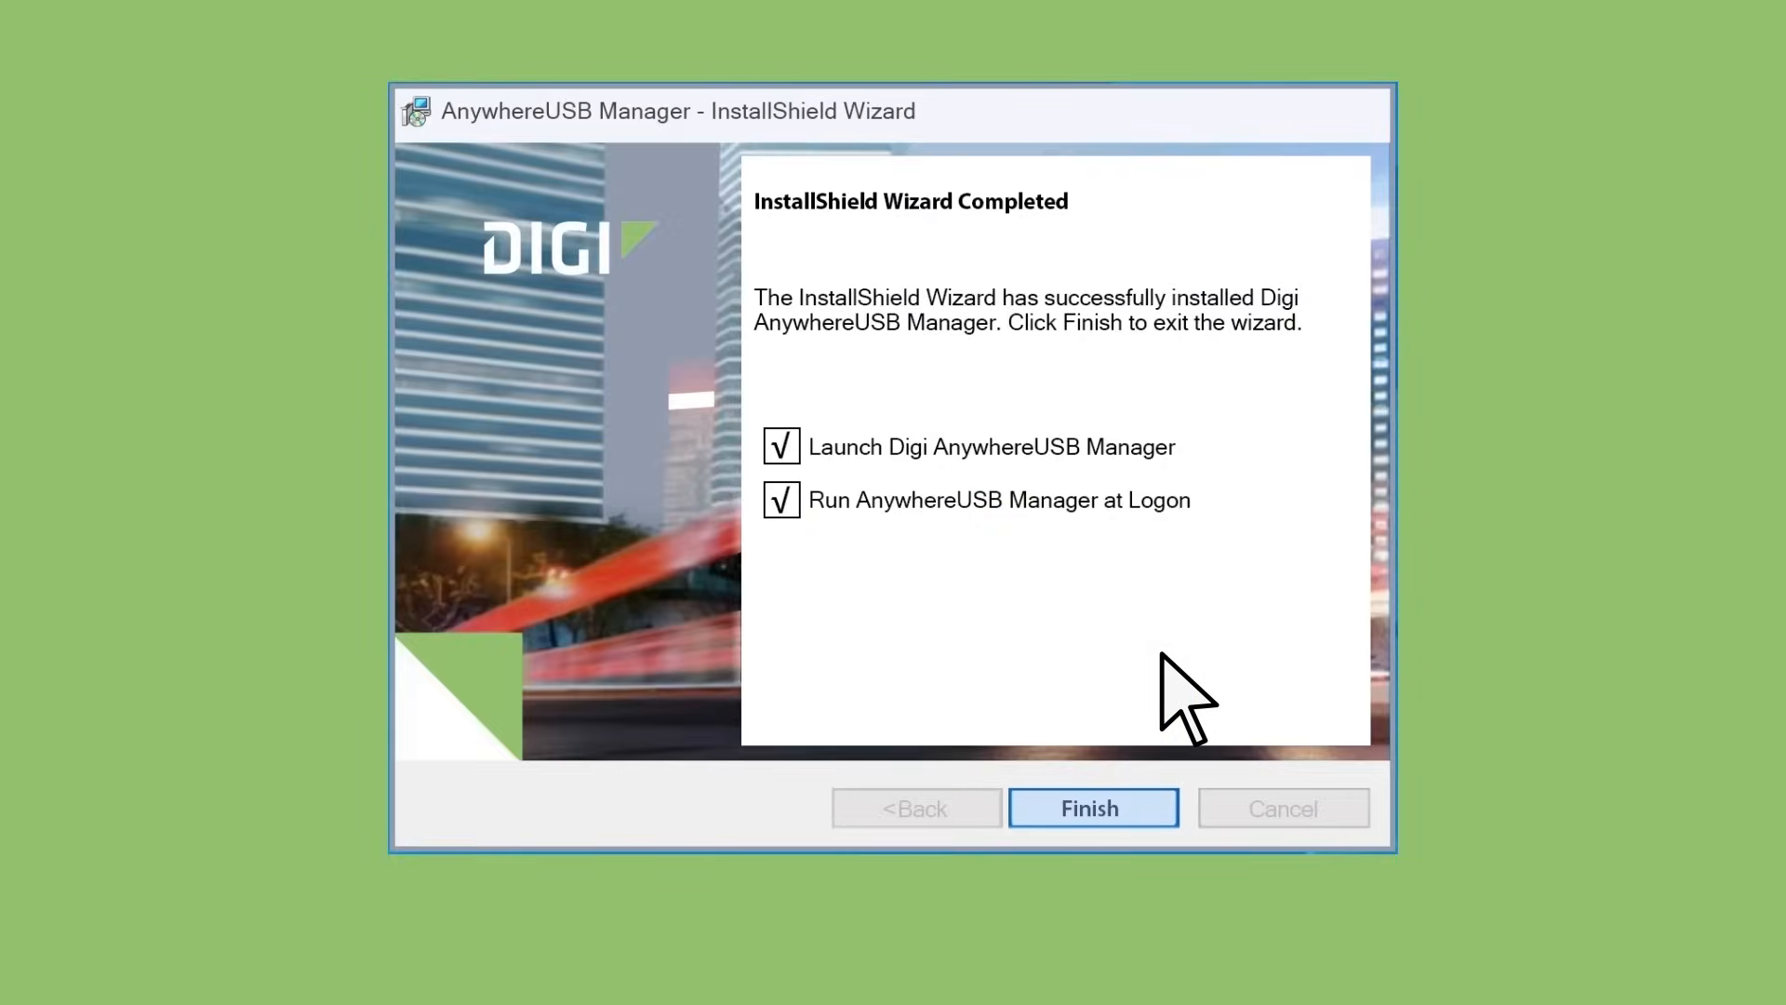
- Finish the installer, launching the manager with client ID WINTENVM confirmed
left_click(1092, 808)
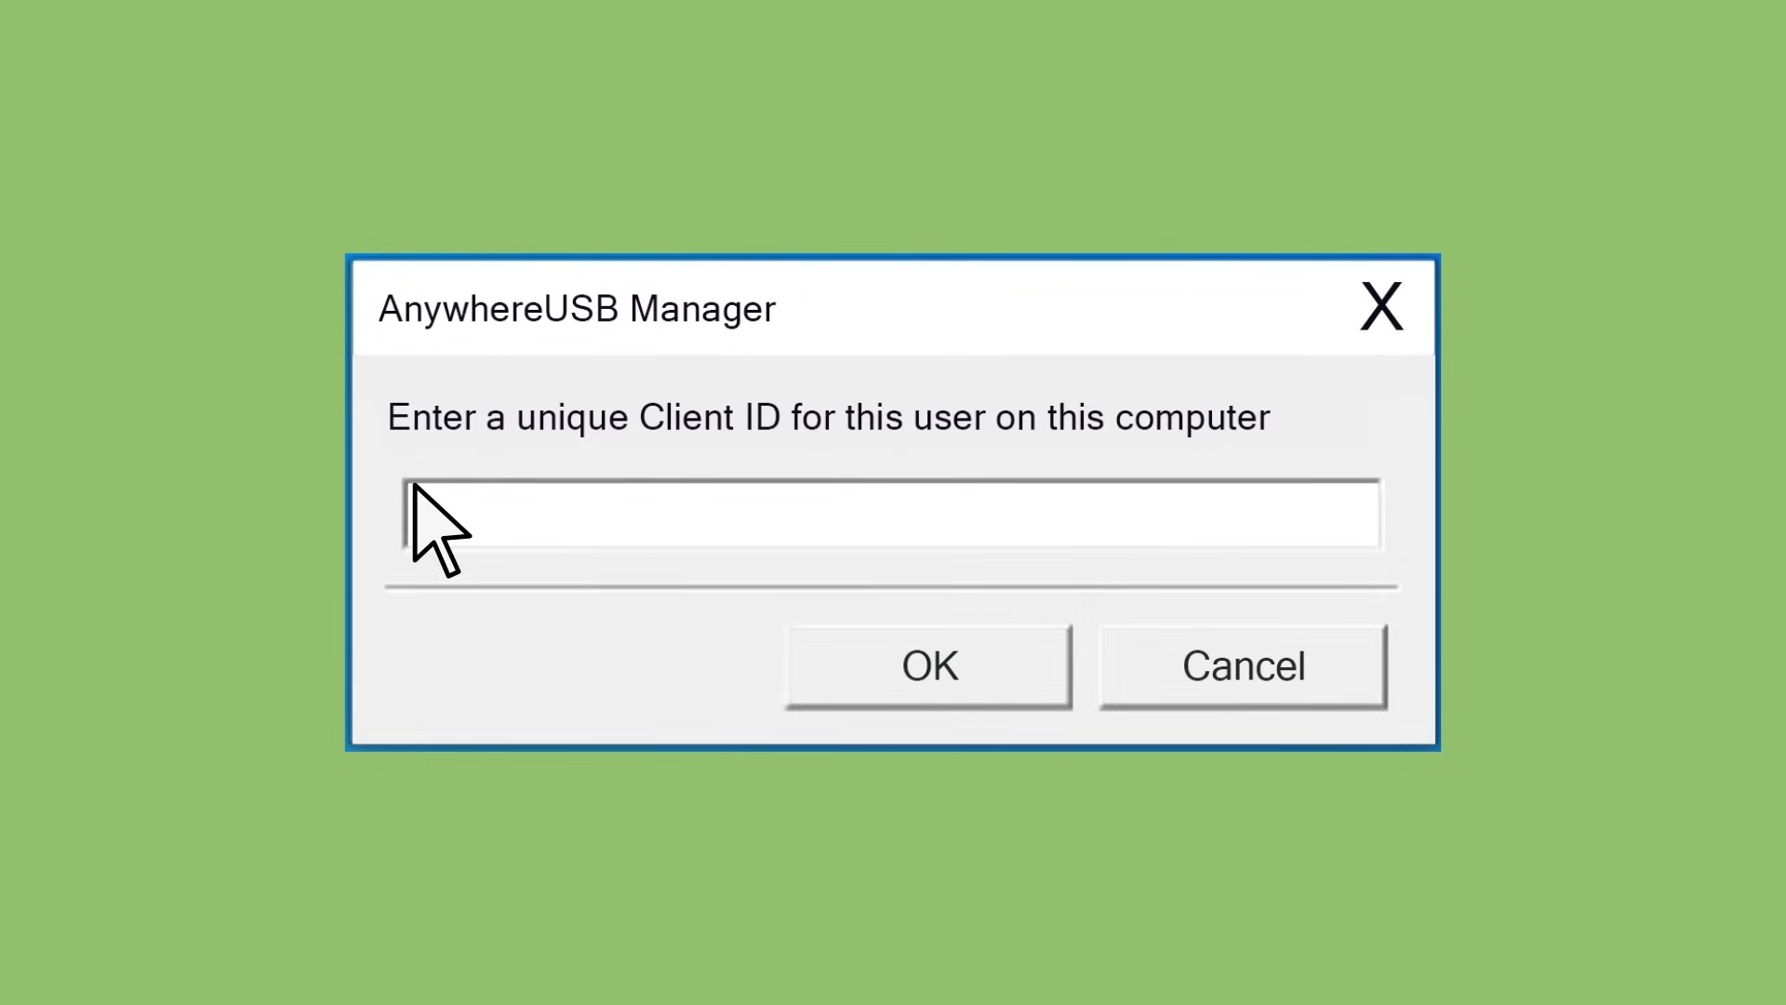
type("WINTENVM")
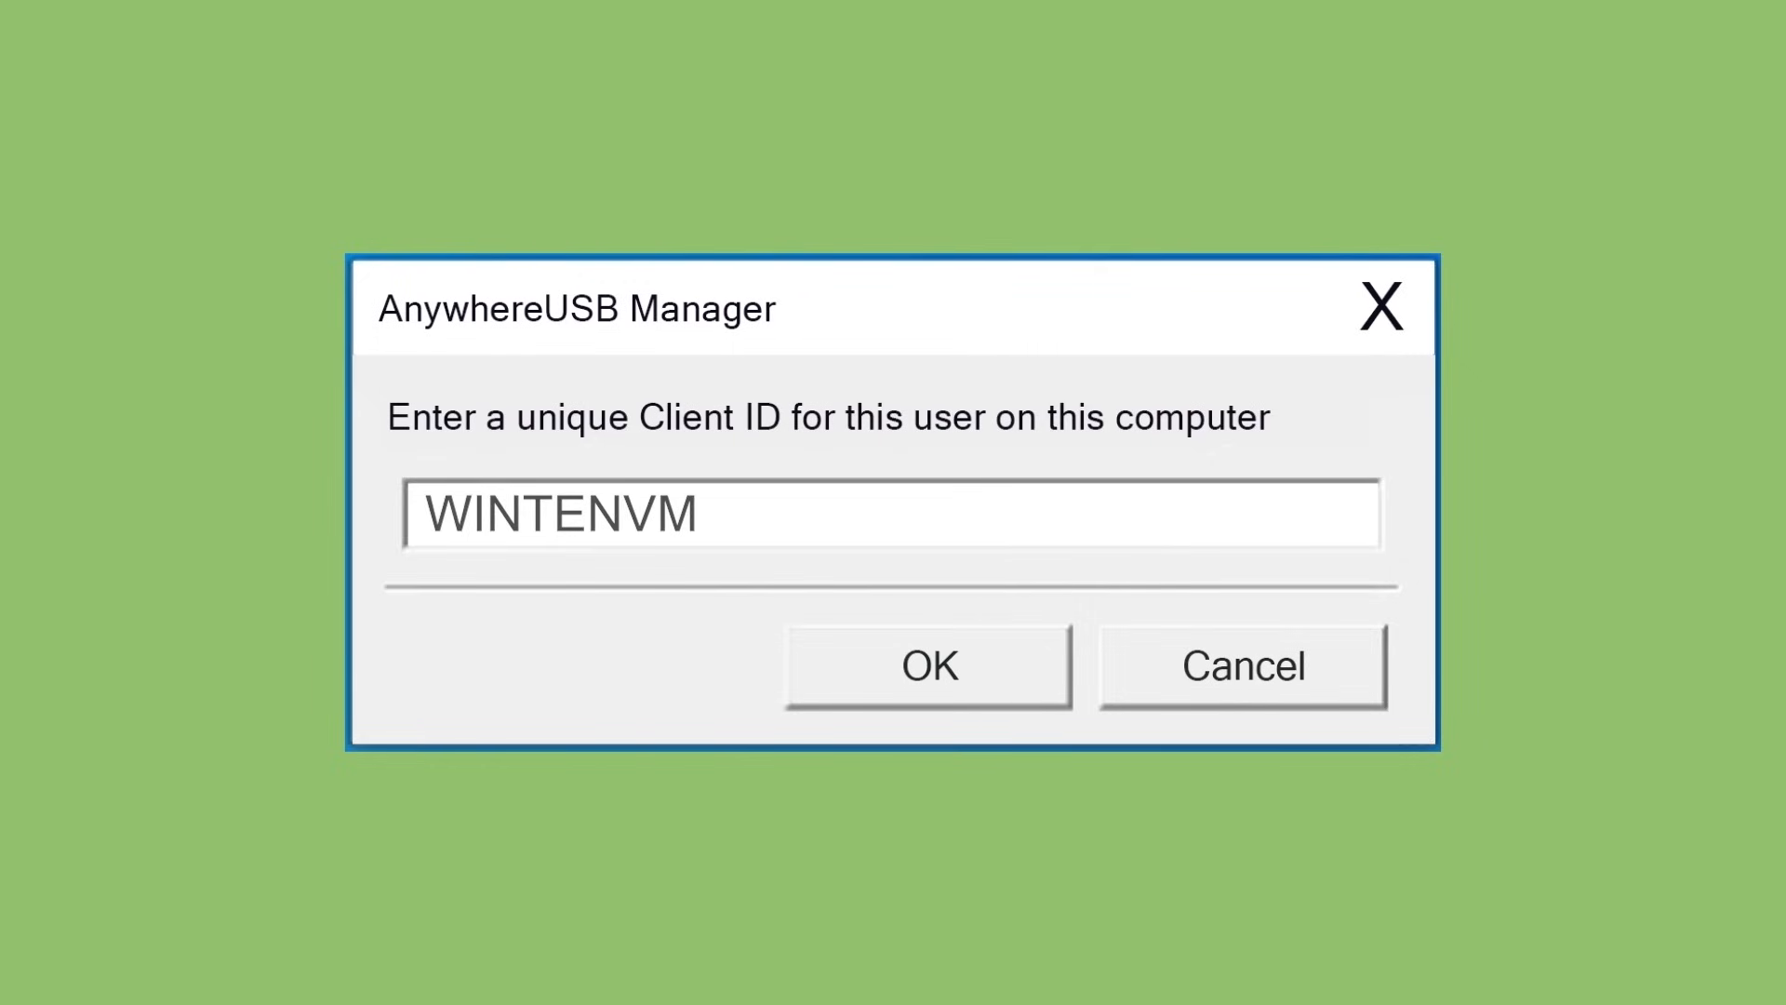
left_click(928, 666)
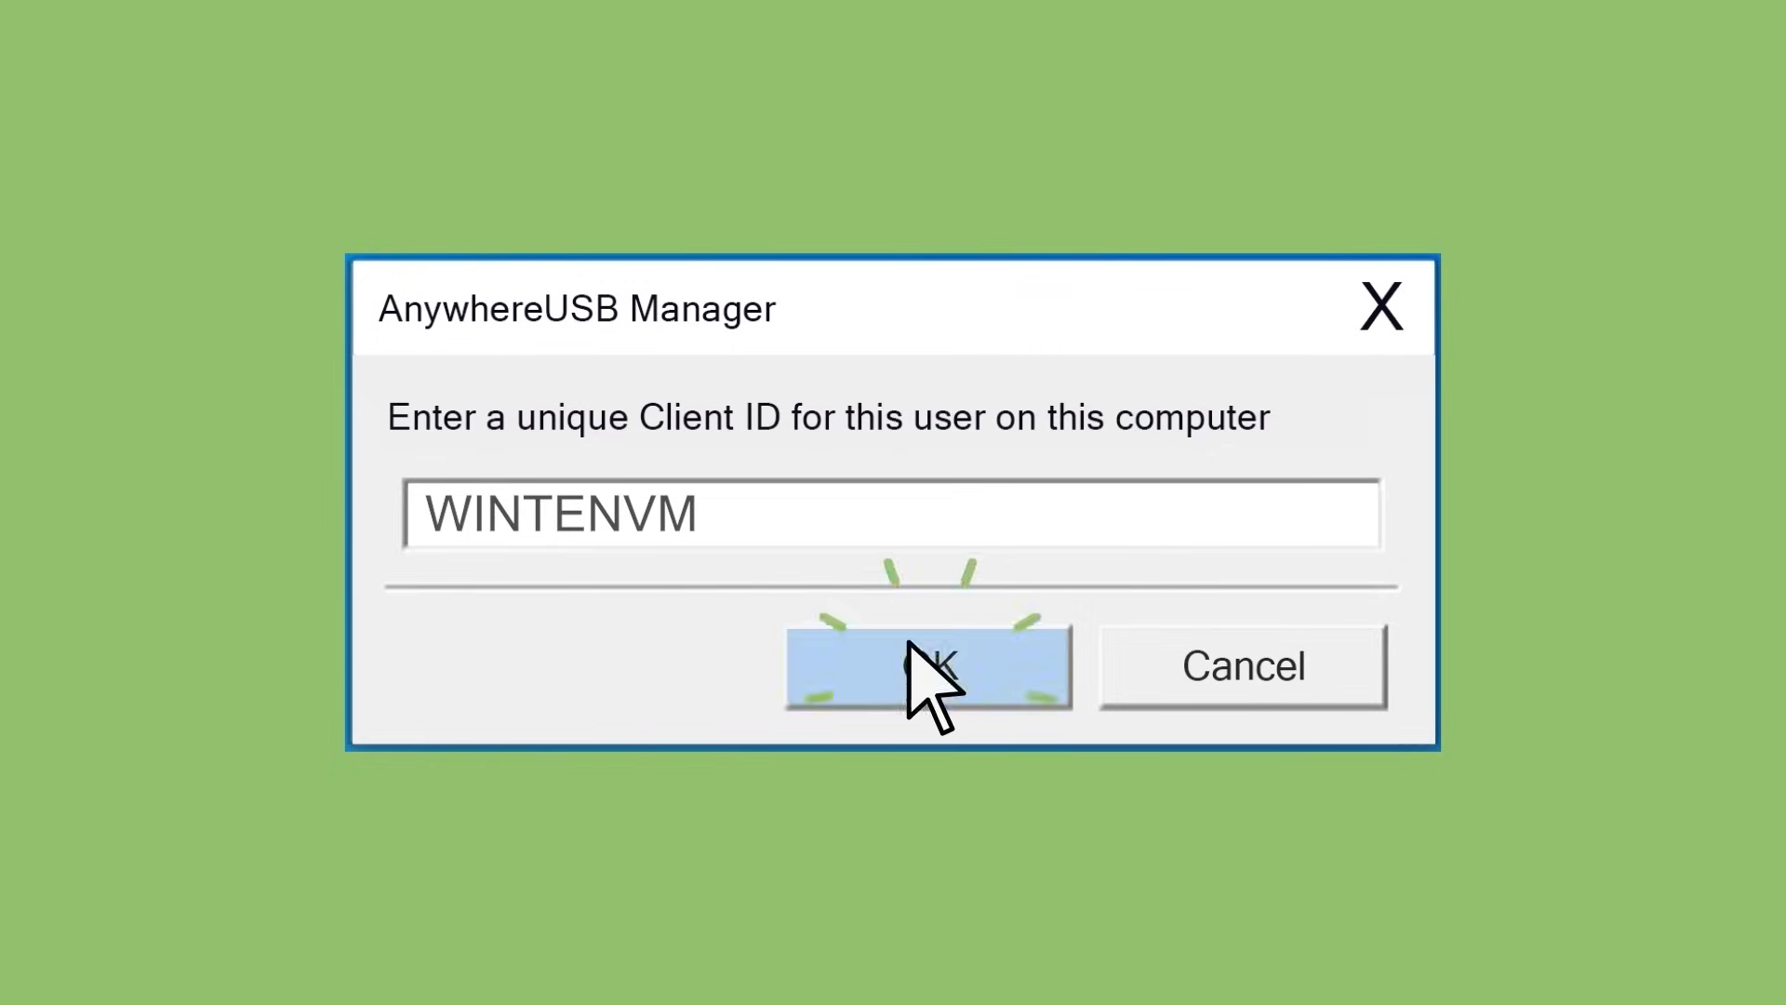
left_click(927, 666)
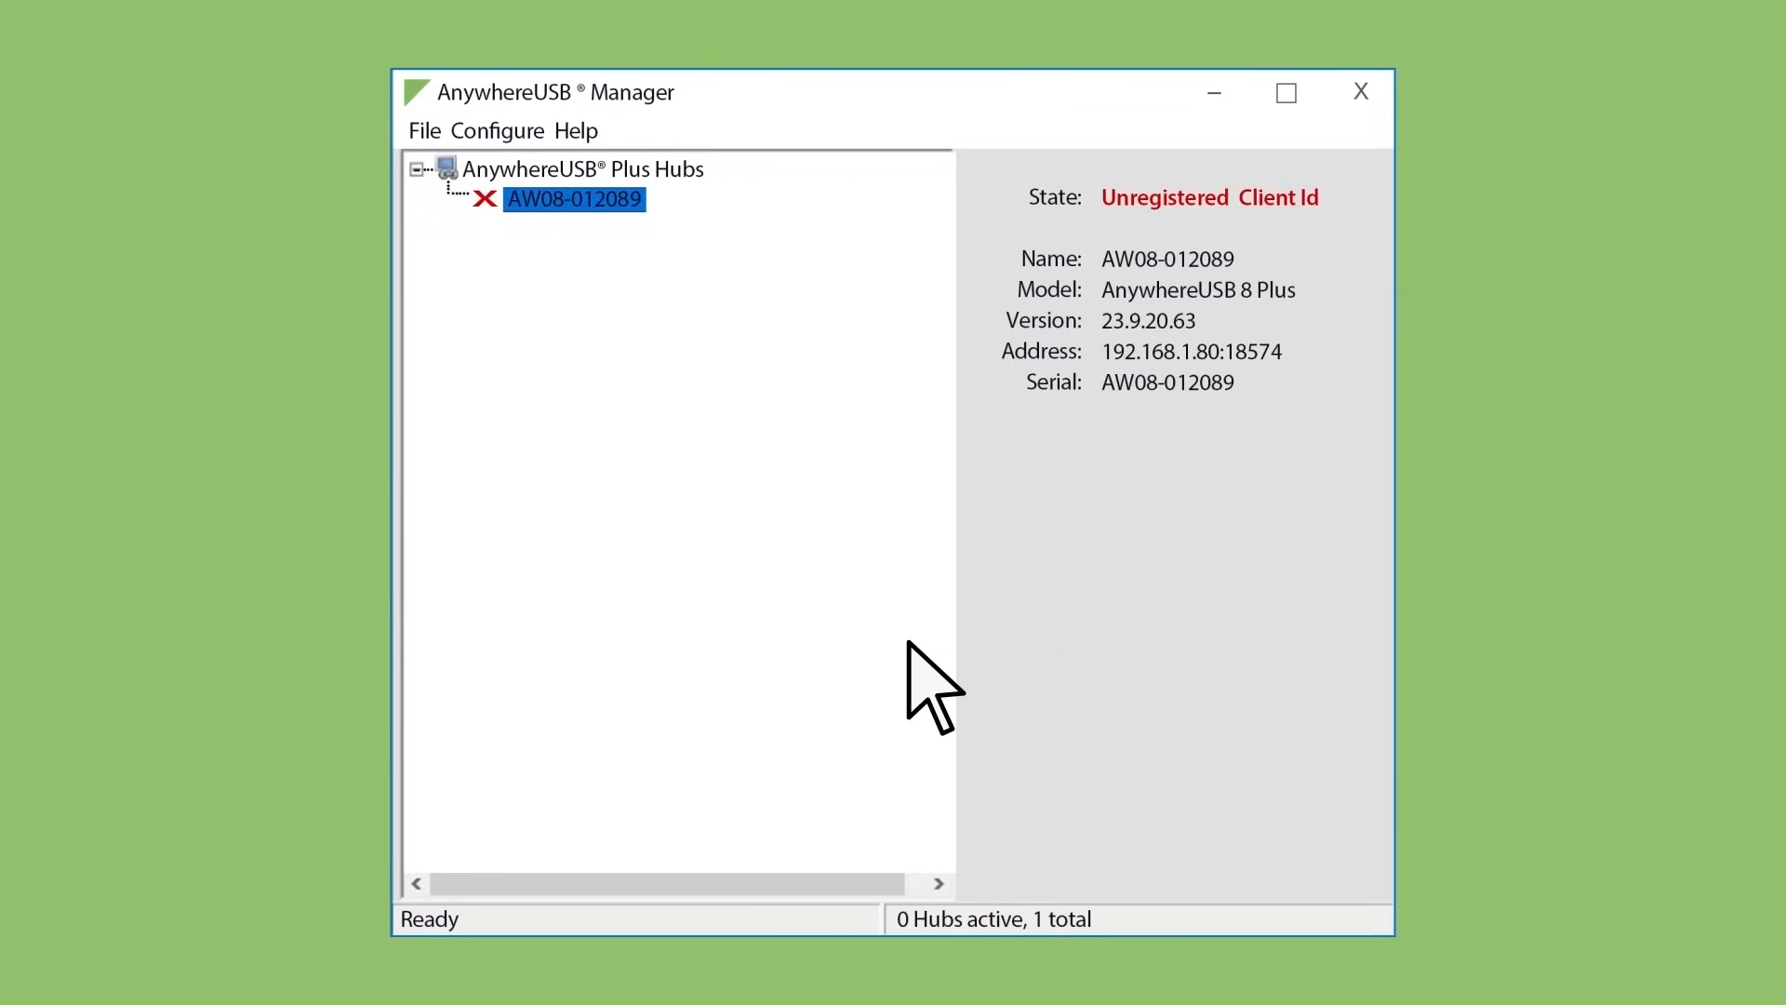
mouse_move(573, 203)
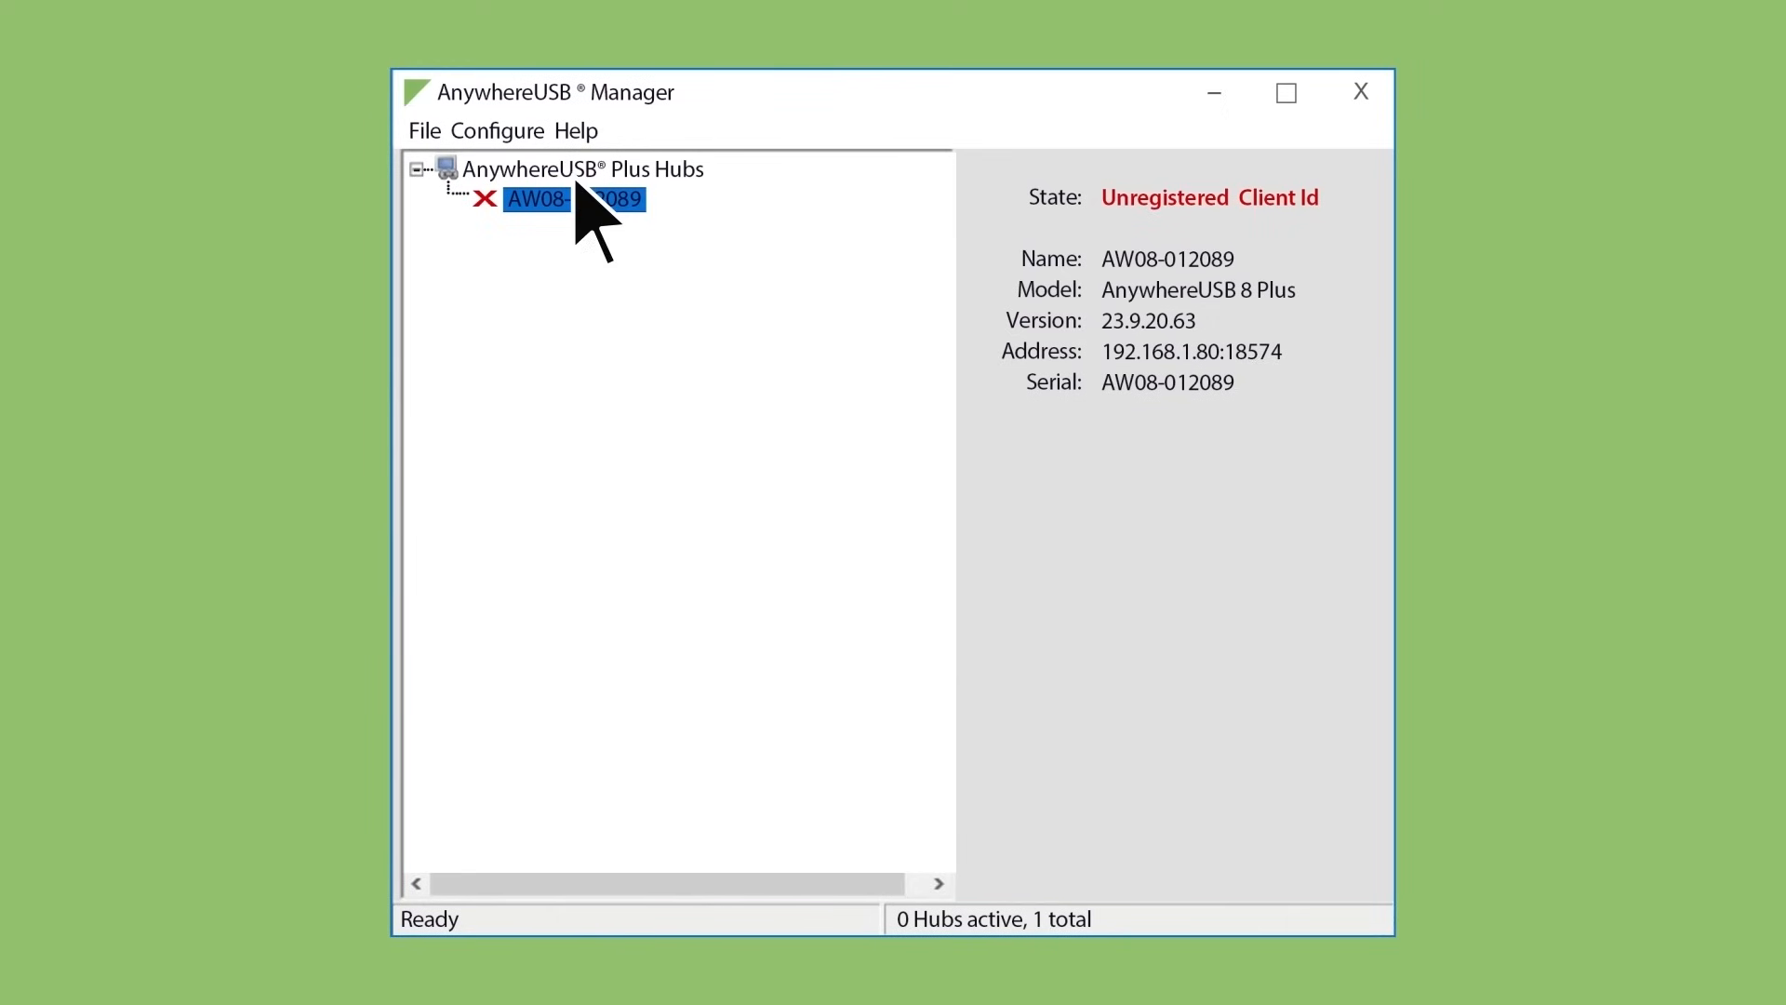
- Use Open Web UI on hub AW08-012089 to reach its Digi Remote Manager login page
right_click(573, 197)
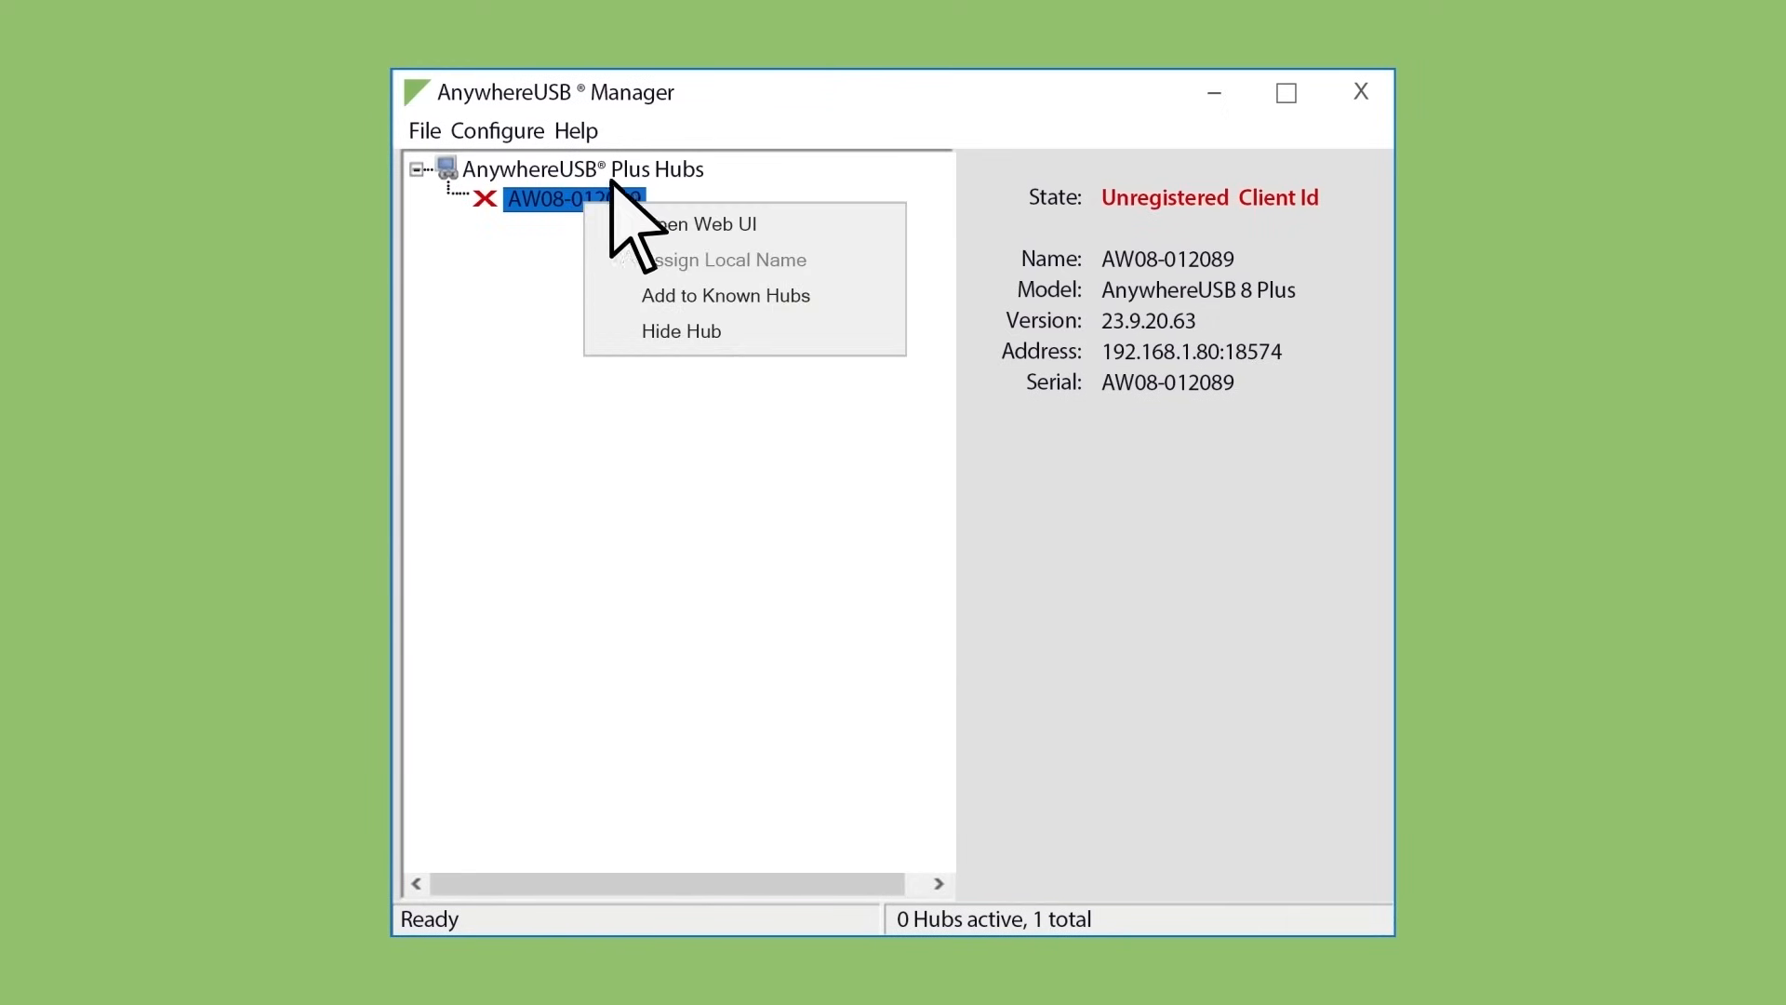
left_click(707, 224)
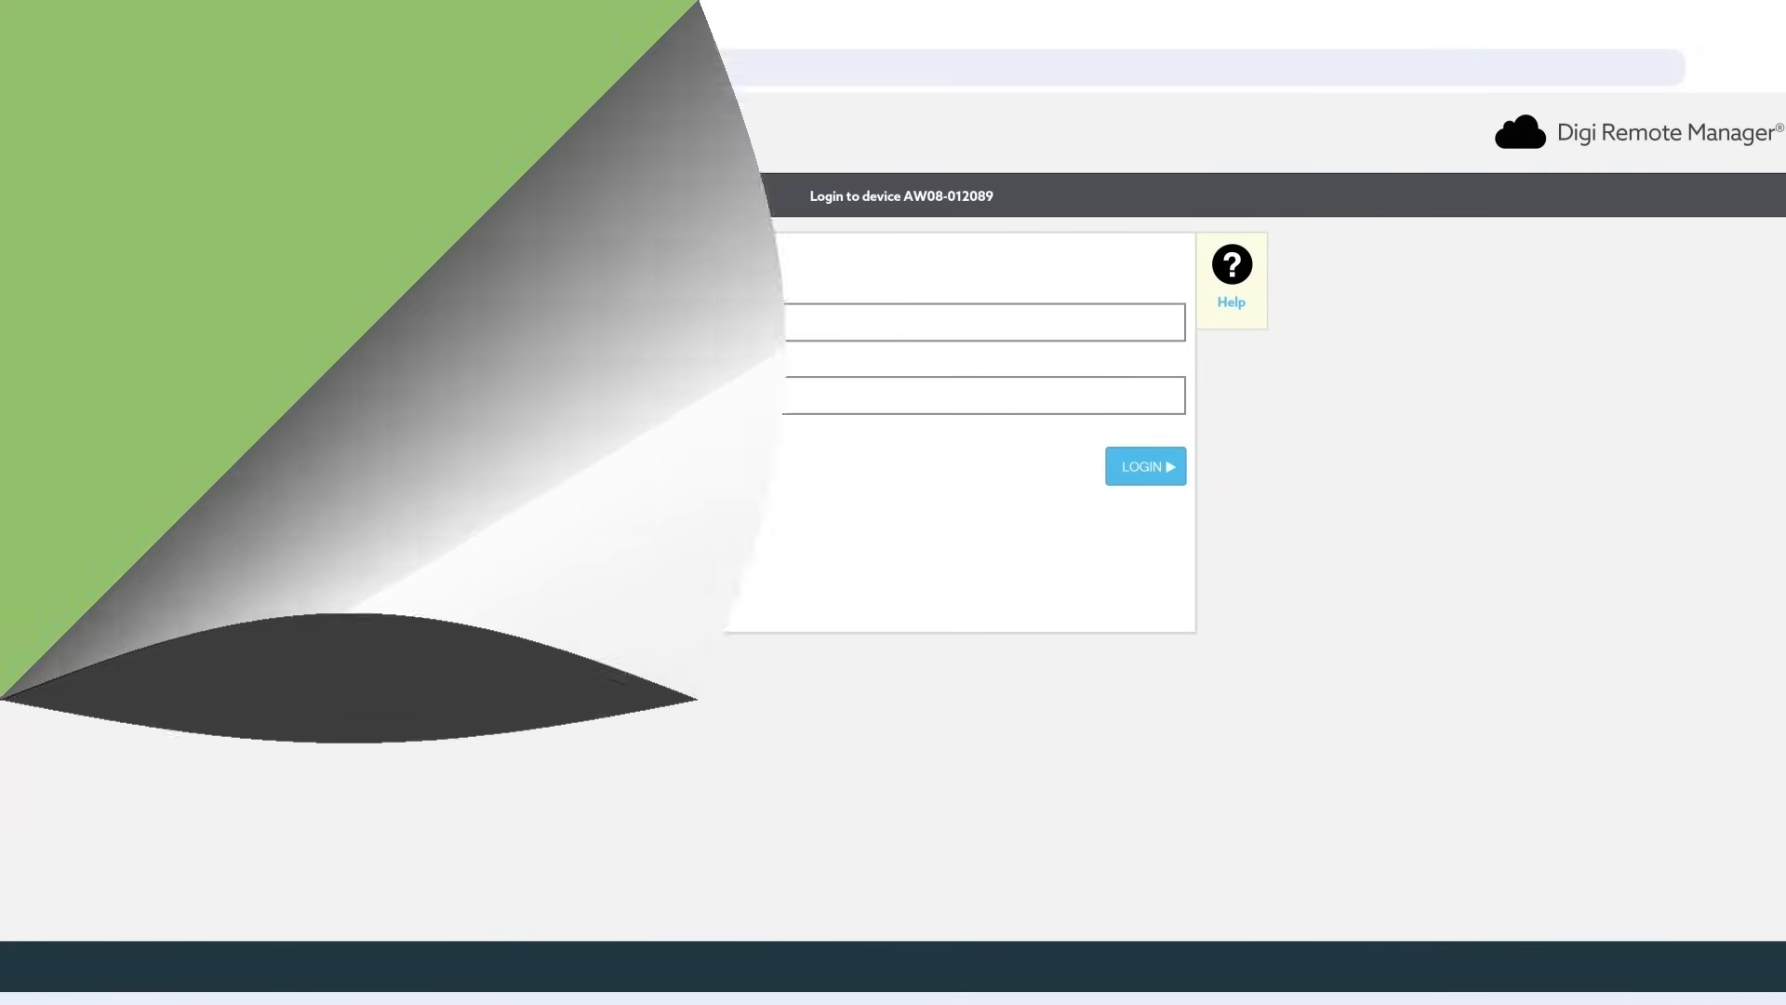